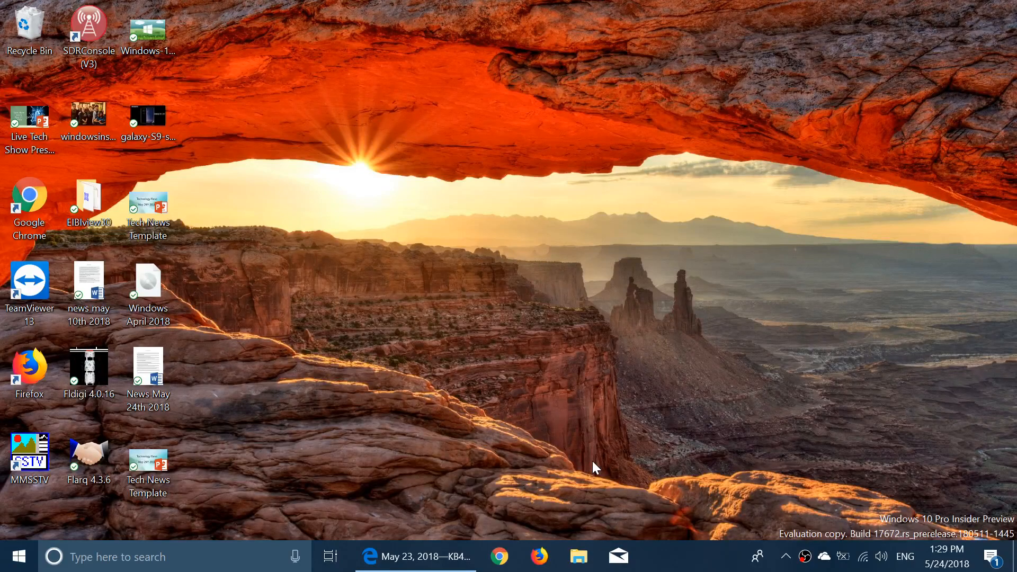
# Step: Bring the Edge window with the KB4100403 support article to the front from the taskbar
pyautogui.click(416, 557)
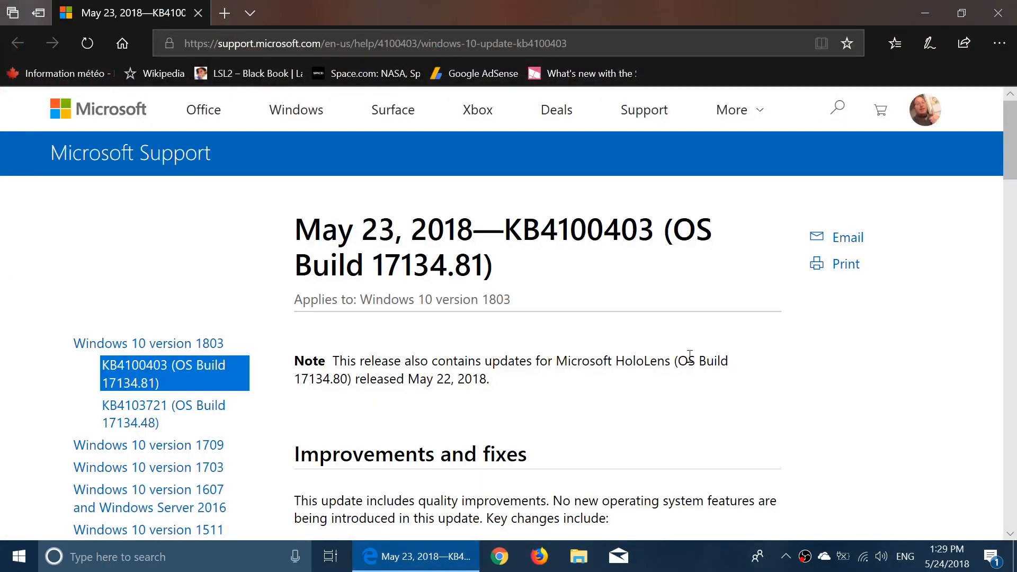
pyautogui.moveTo(757, 340)
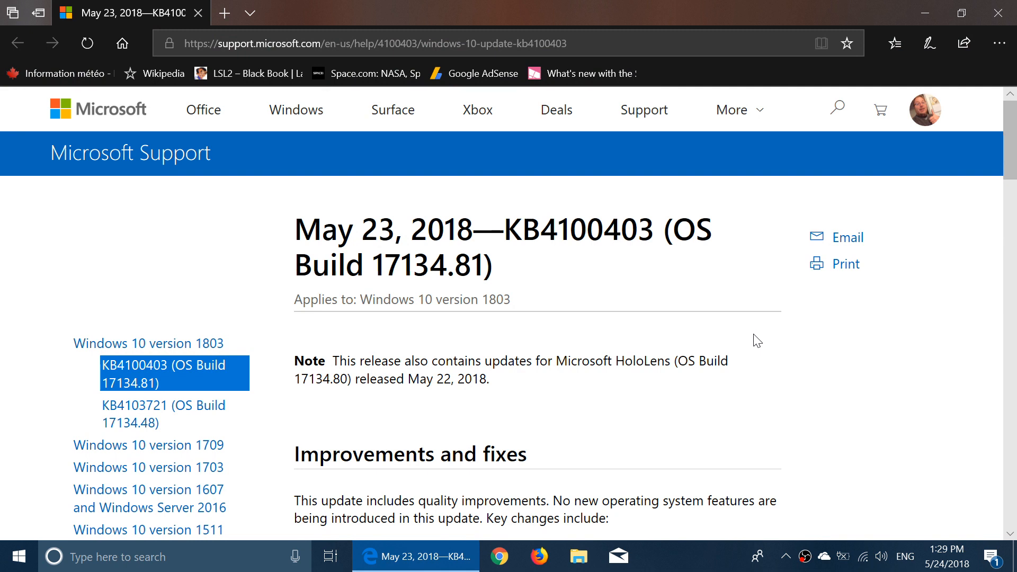
pyautogui.moveTo(776, 397)
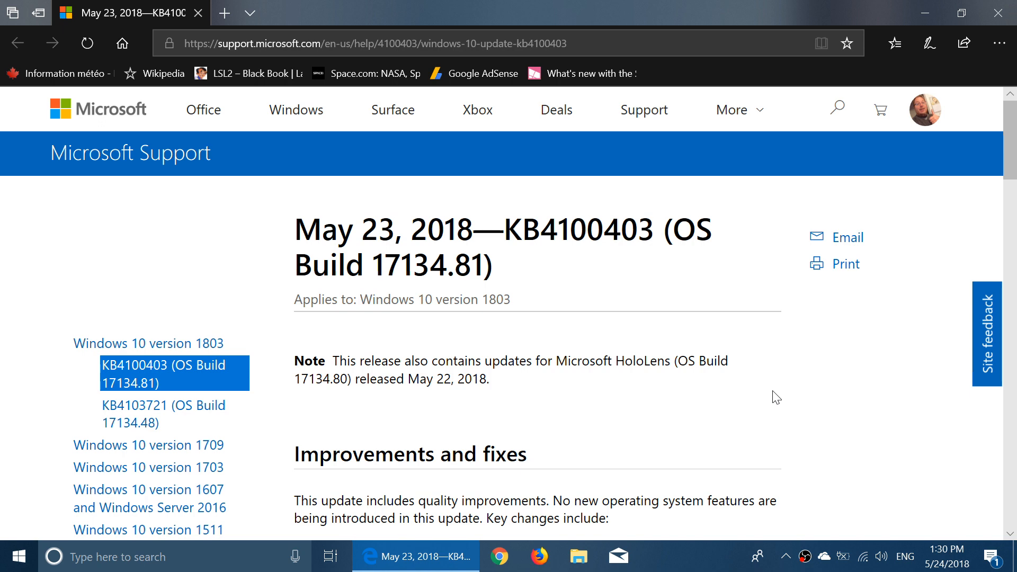
pyautogui.moveTo(806, 364)
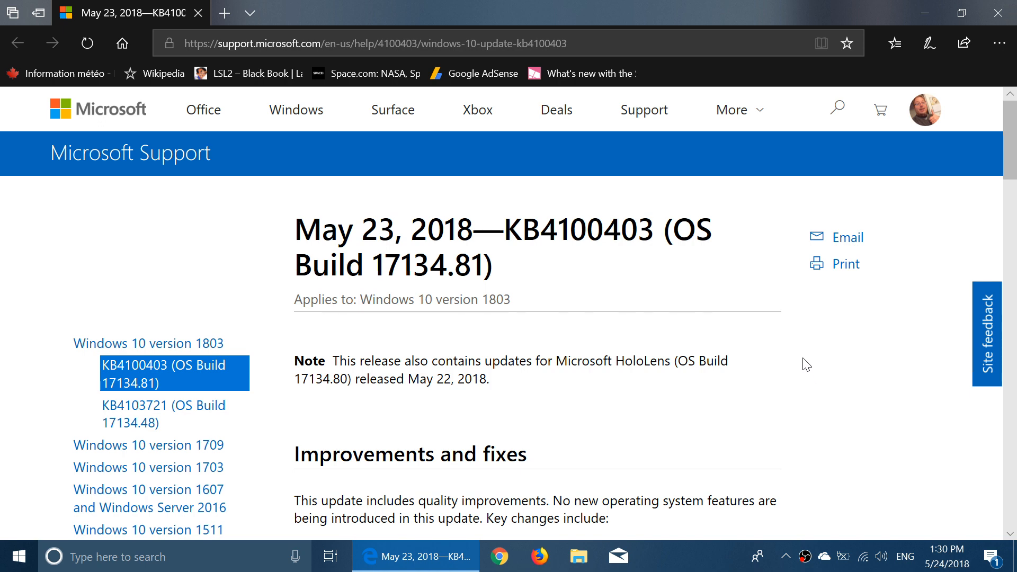
# Step: Scroll the article down to the Improvements and fixes list starting with the Internet Explorer web workers issue
pyautogui.scroll(-3)
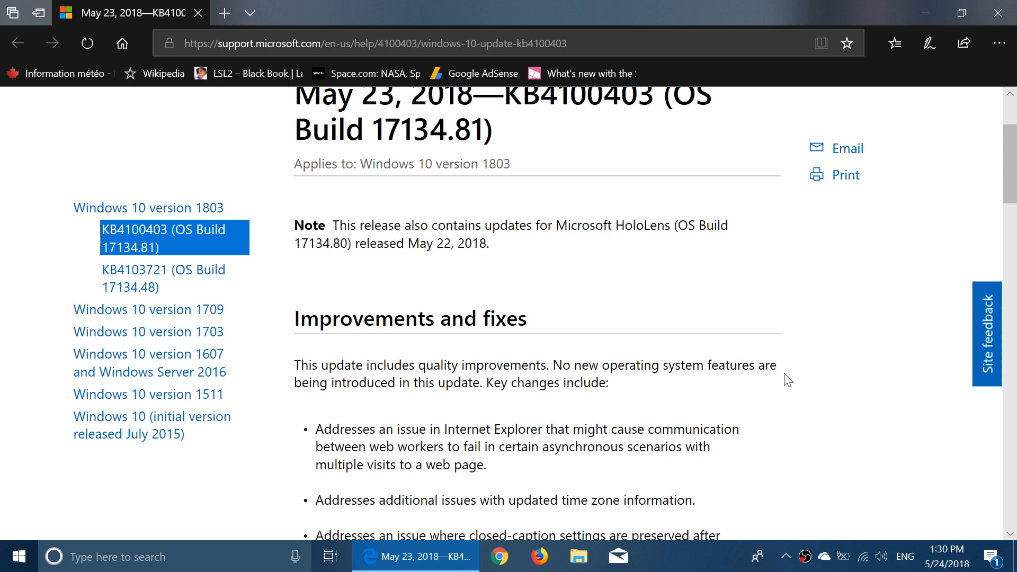
pyautogui.moveTo(813, 379)
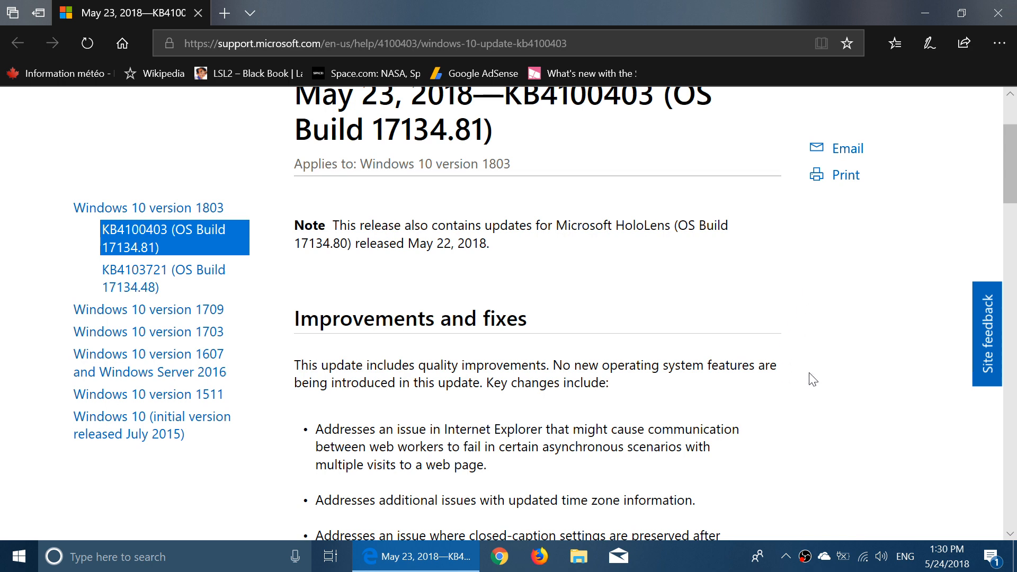
pyautogui.scroll(3)
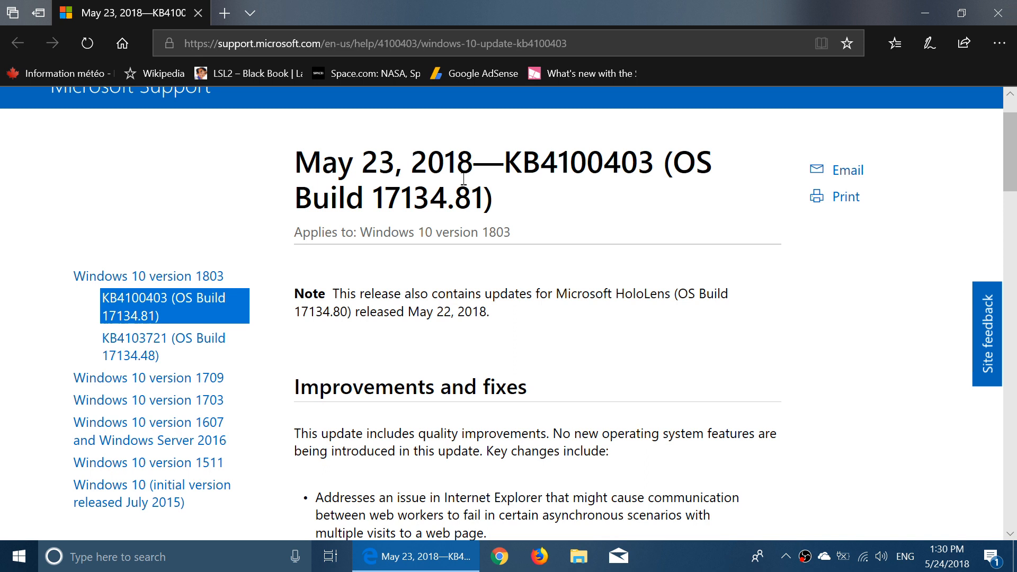
pyautogui.moveTo(804, 369)
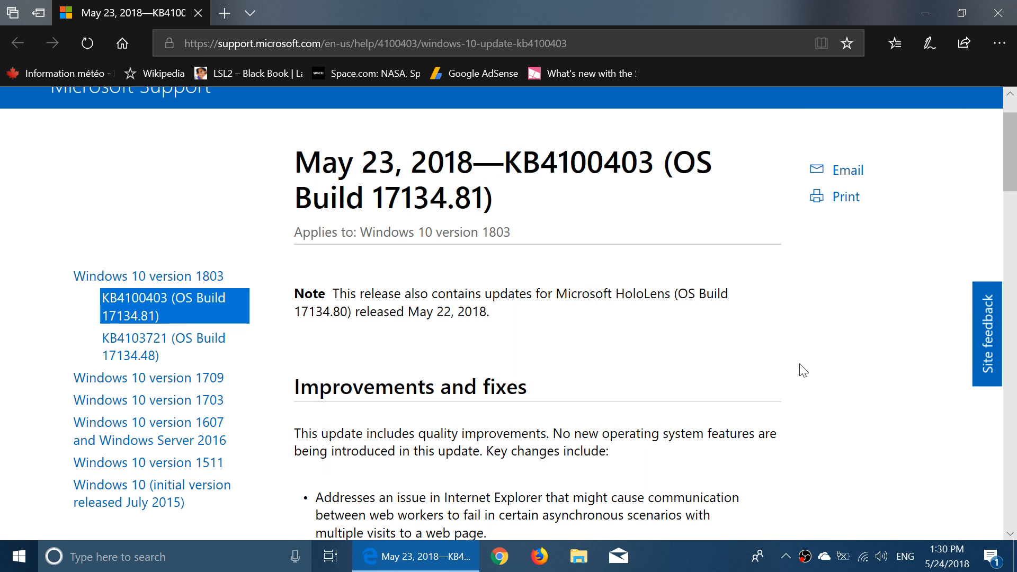
pyautogui.moveTo(815, 410)
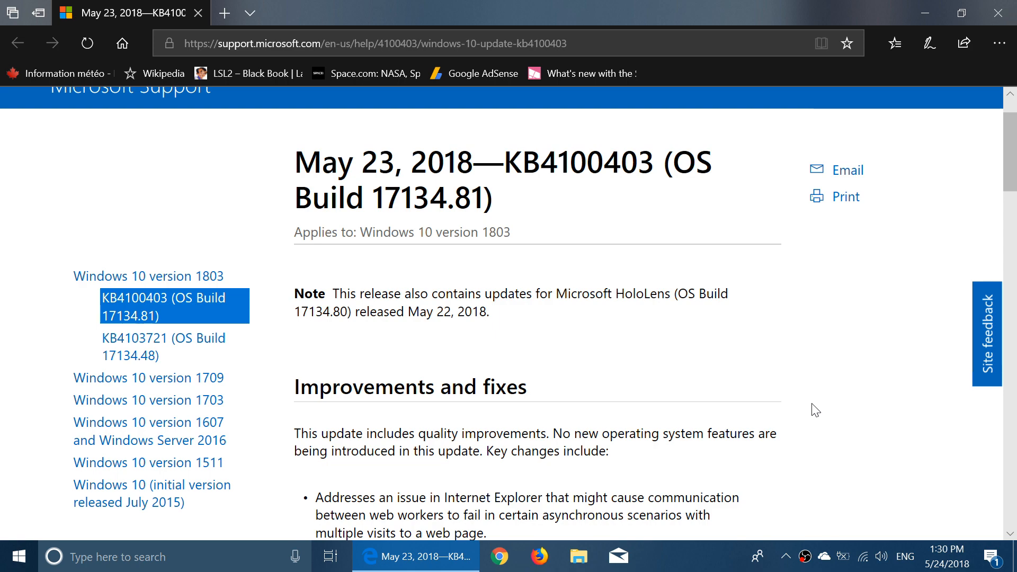
pyautogui.scroll(-3)
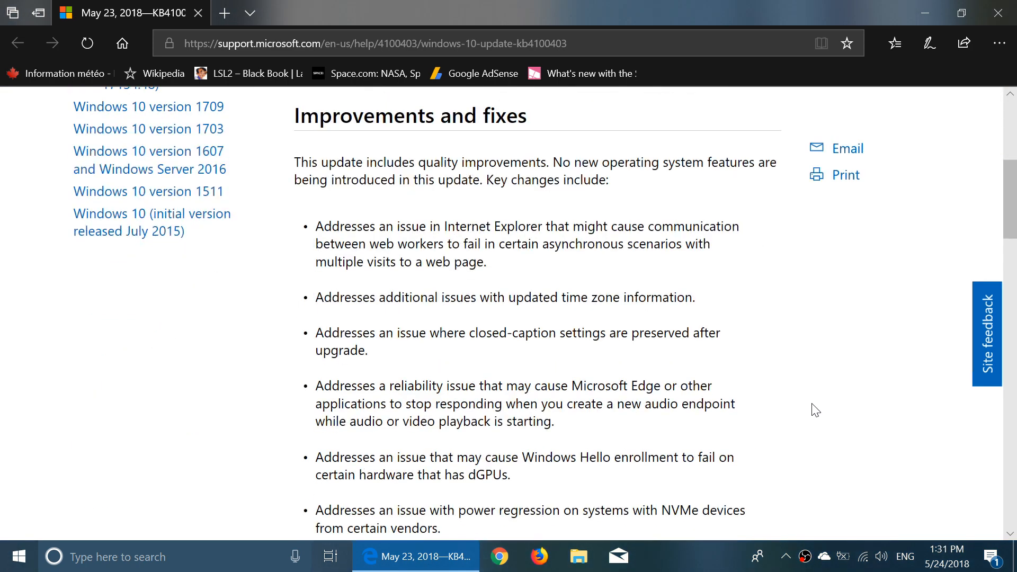
# Step: Scroll through the key changes from the web worker fix down to the NVMe power regression fix and Security Update Guide note
pyautogui.scroll(3)
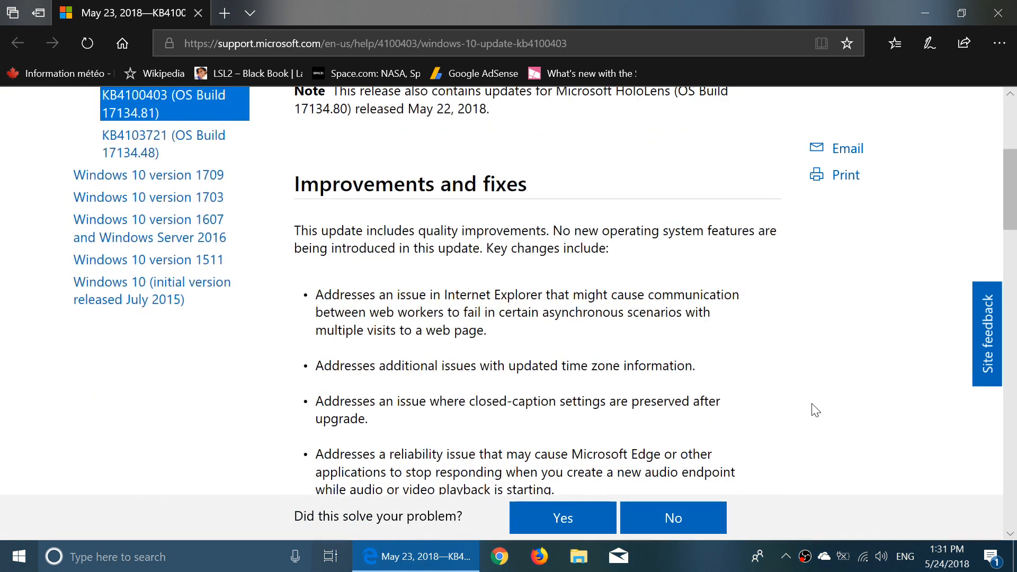
pyautogui.scroll(-3)
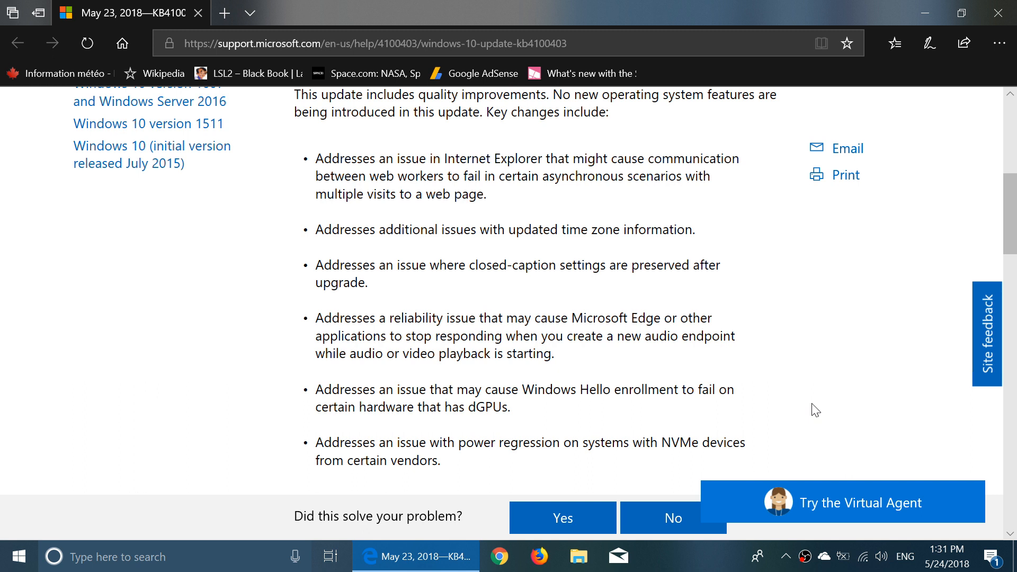
pyautogui.moveTo(798, 392)
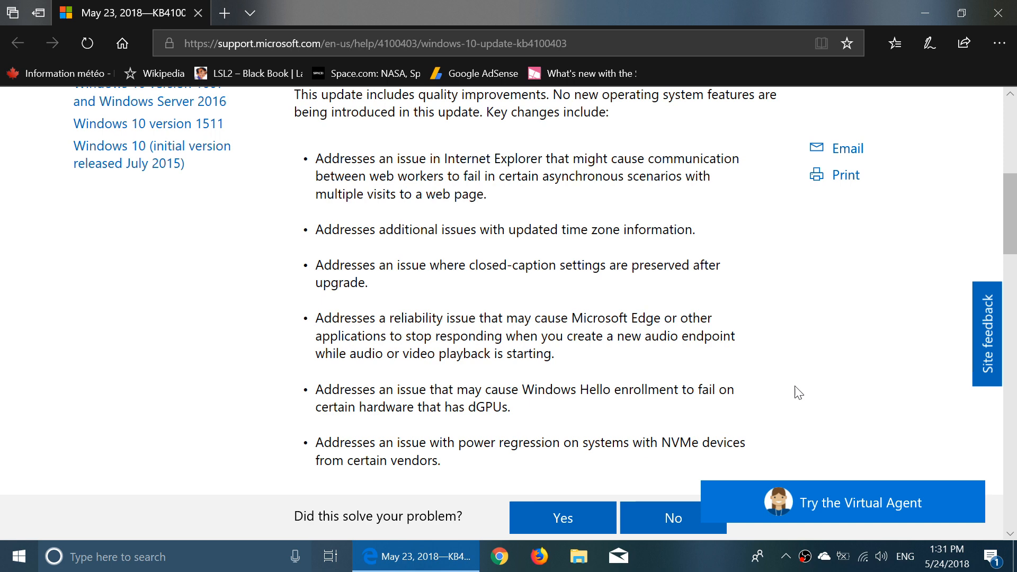
pyautogui.scroll(3)
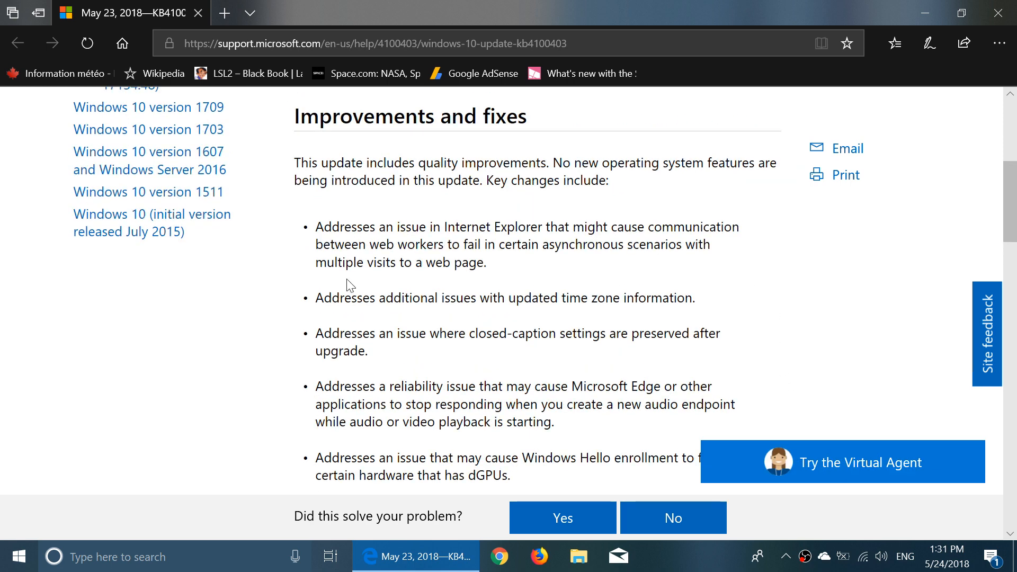
pyautogui.moveTo(782, 294)
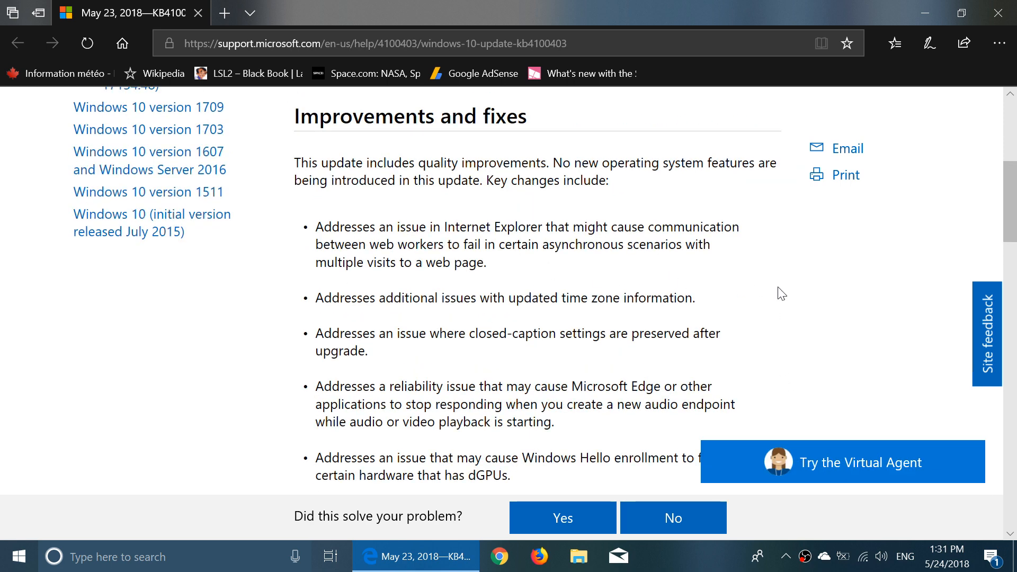
pyautogui.moveTo(765, 319)
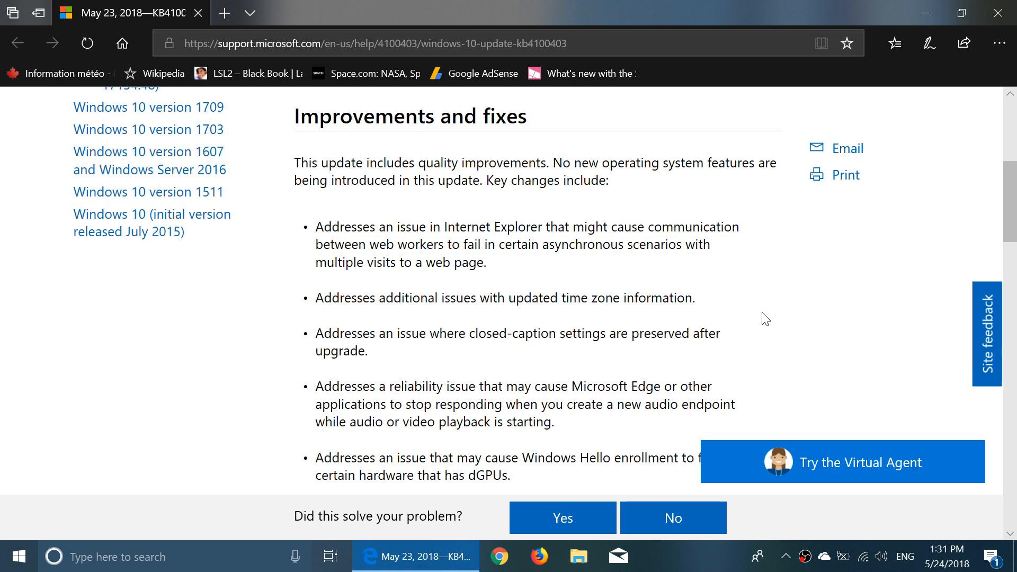
pyautogui.moveTo(519, 293)
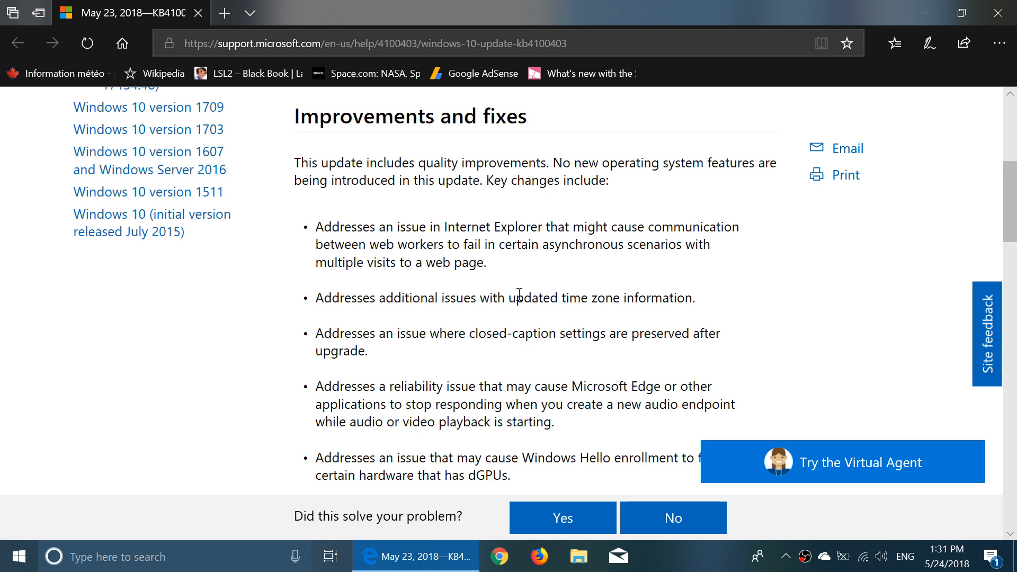
pyautogui.scroll(-3)
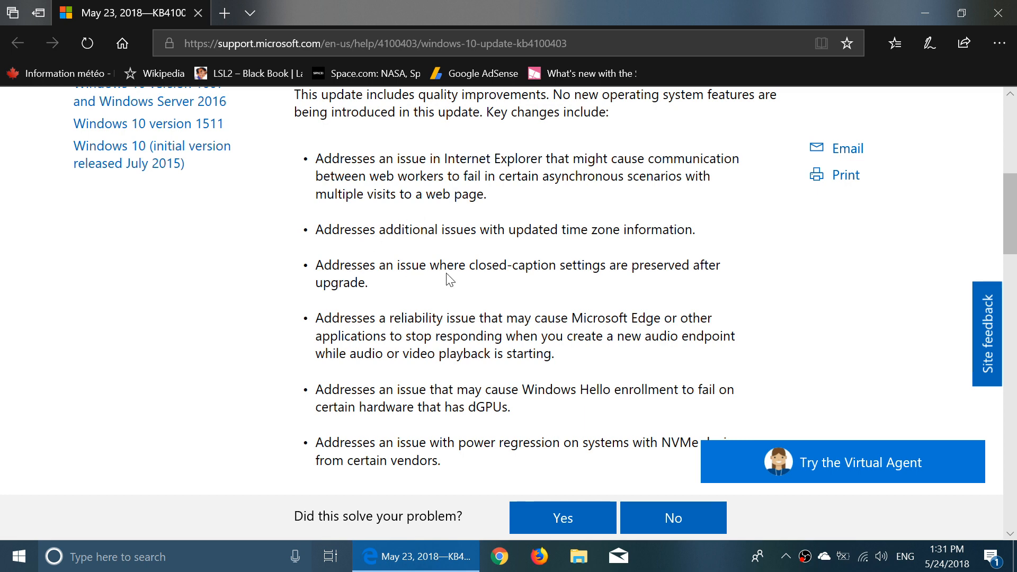
pyautogui.scroll(-3)
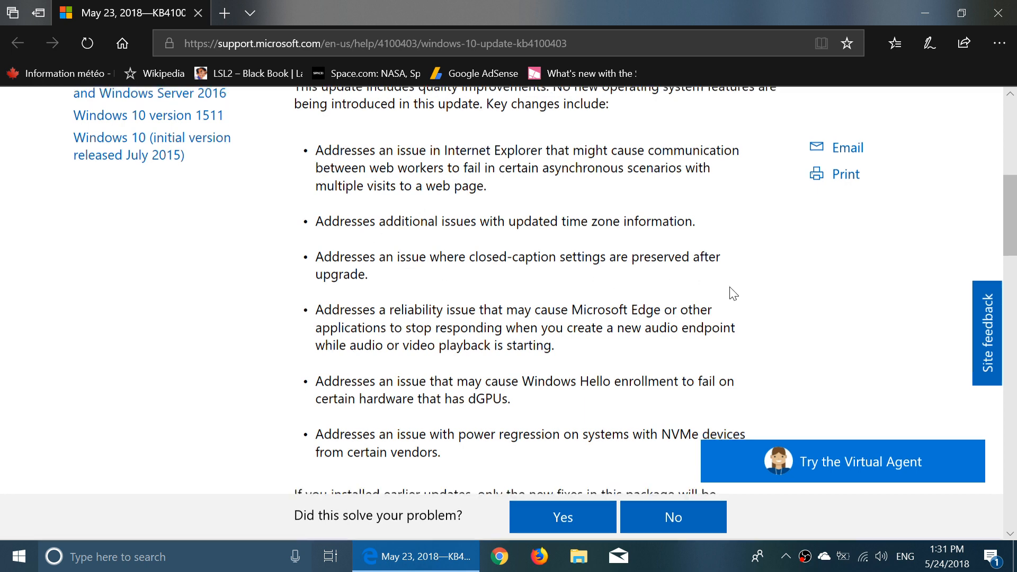
pyautogui.scroll(-3)
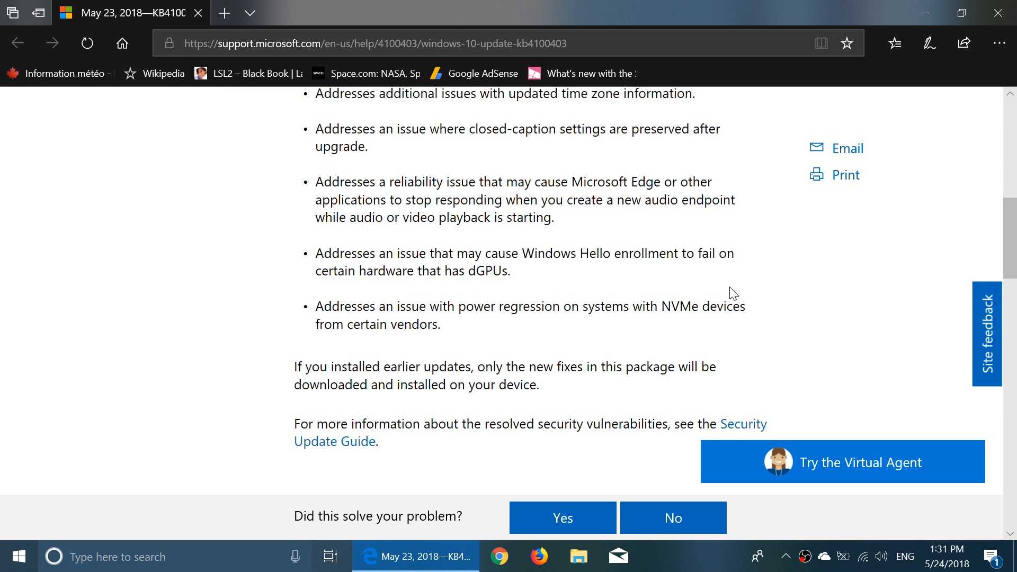
pyautogui.moveTo(666, 181)
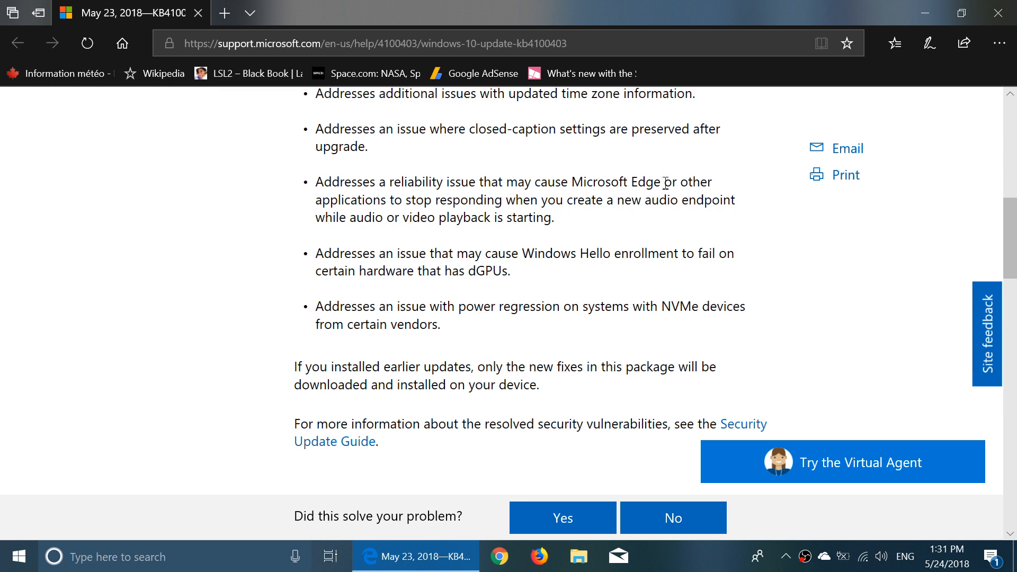
pyautogui.moveTo(763, 225)
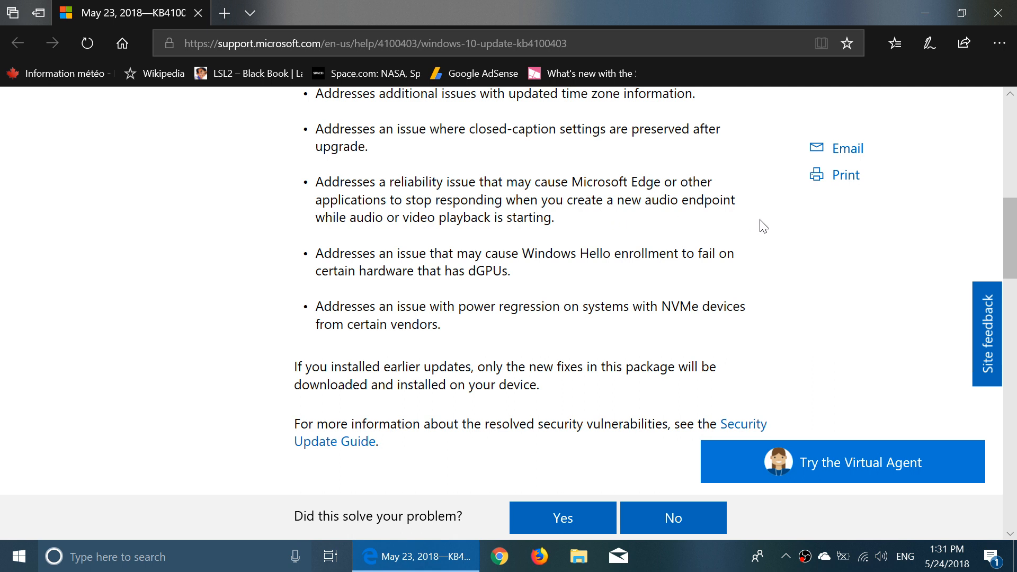
pyautogui.moveTo(745, 236)
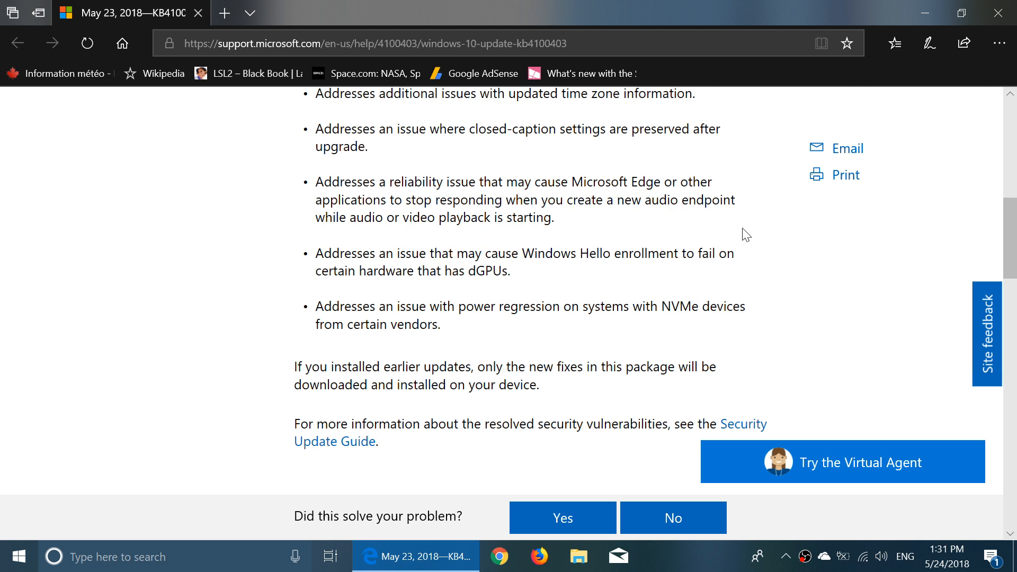
pyautogui.moveTo(607, 279)
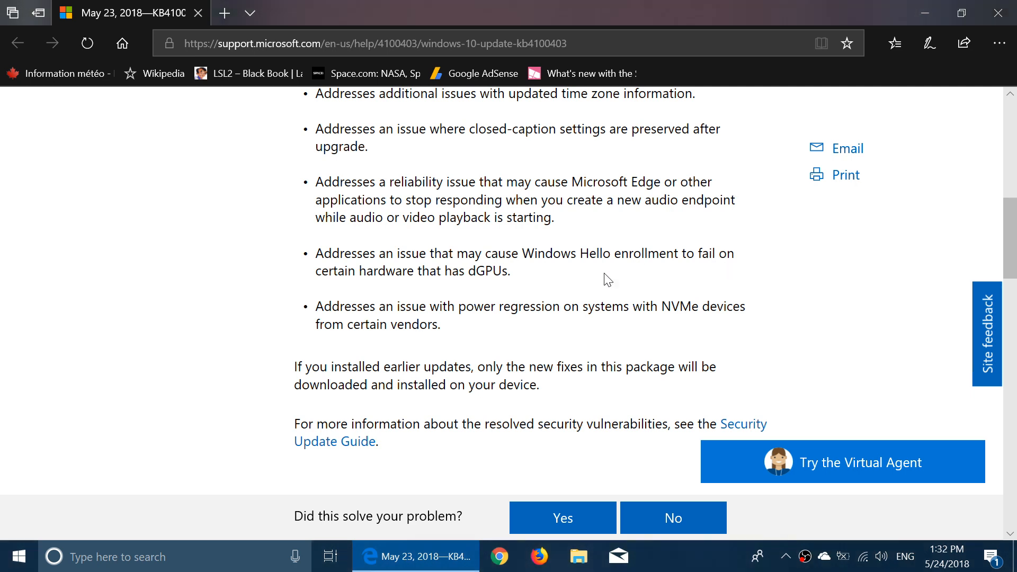
pyautogui.moveTo(653, 273)
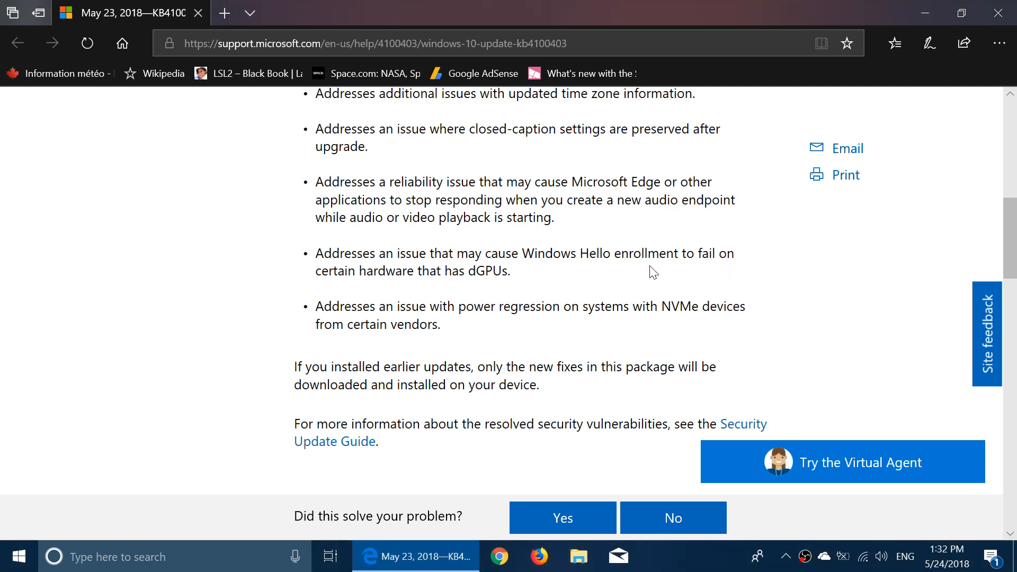
pyautogui.moveTo(751, 281)
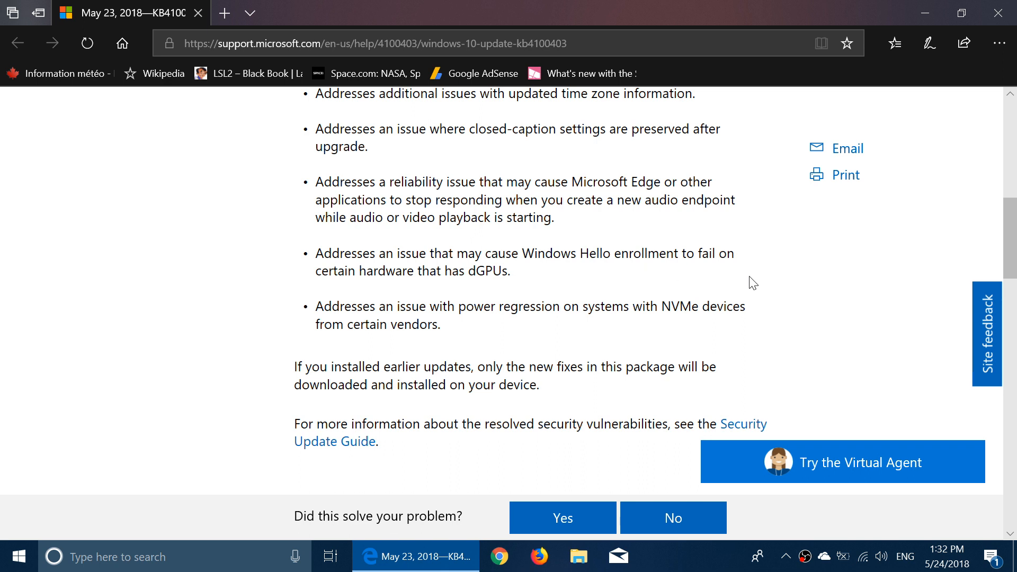
pyautogui.moveTo(785, 325)
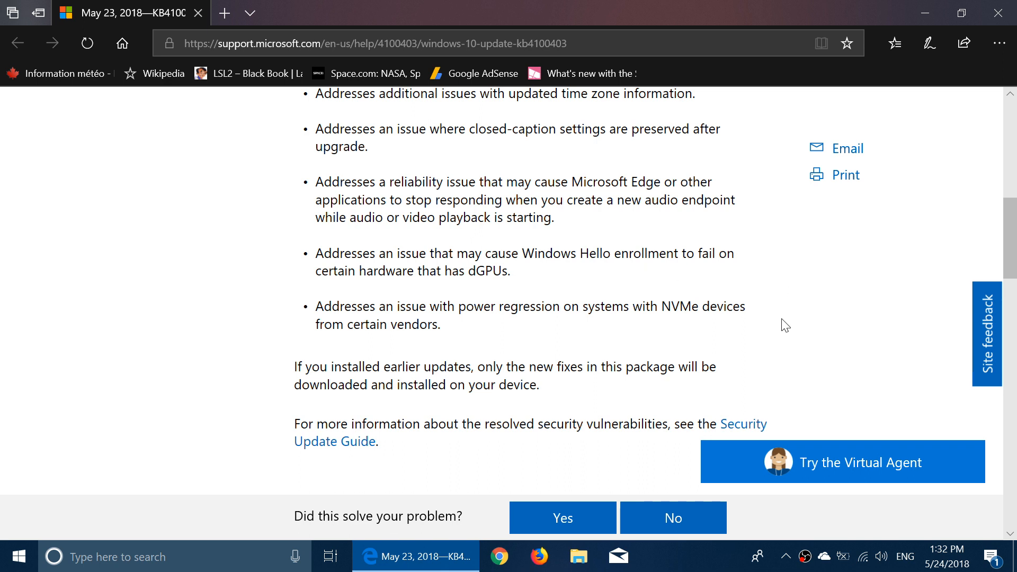
pyautogui.moveTo(388, 302)
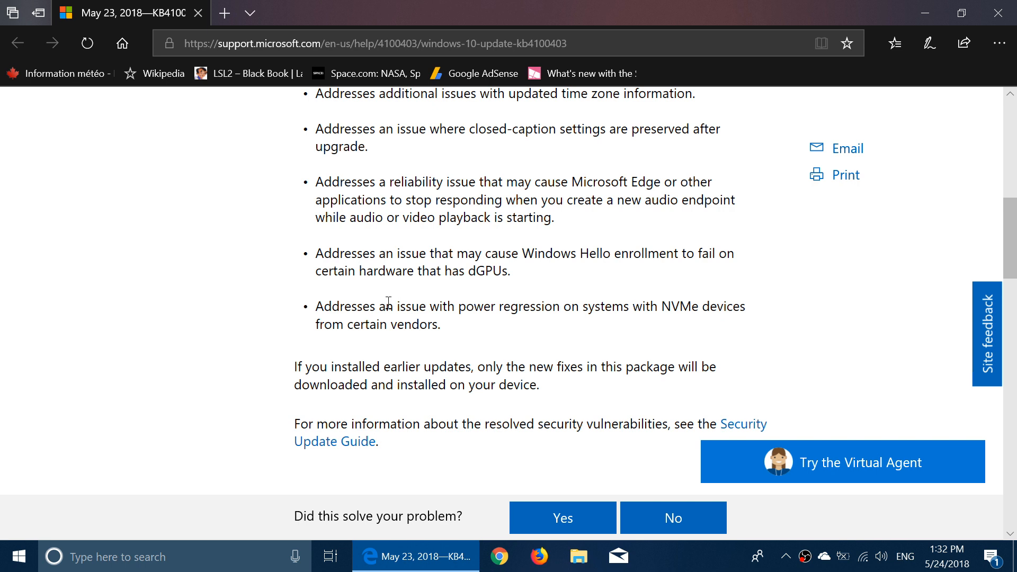
pyautogui.moveTo(672, 333)
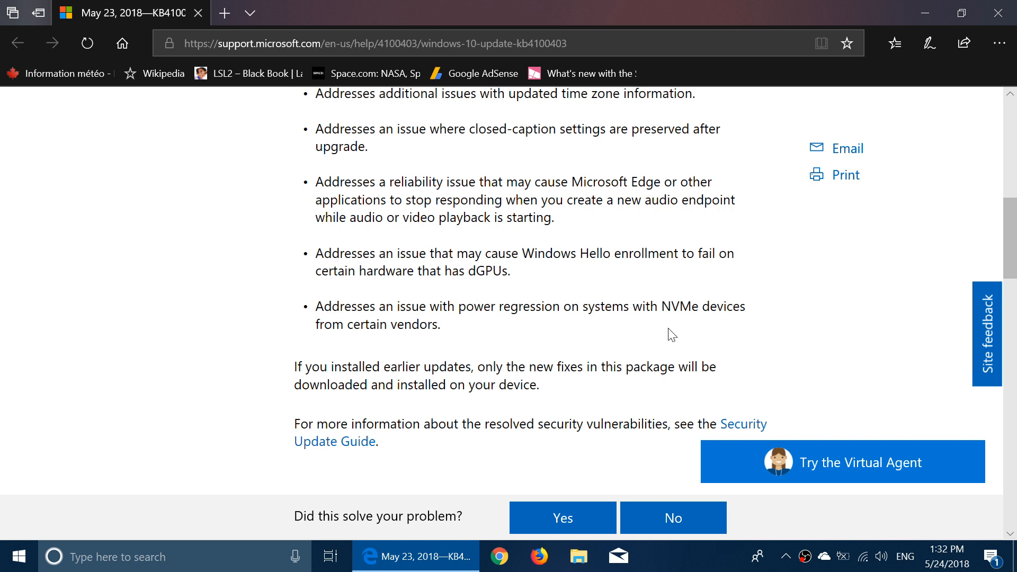
pyautogui.moveTo(735, 328)
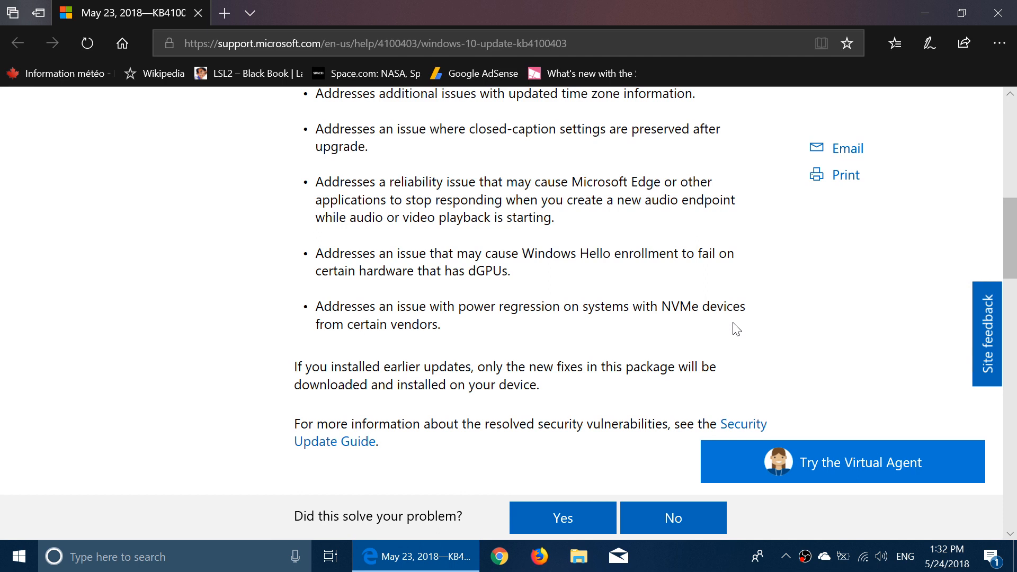
pyautogui.moveTo(763, 351)
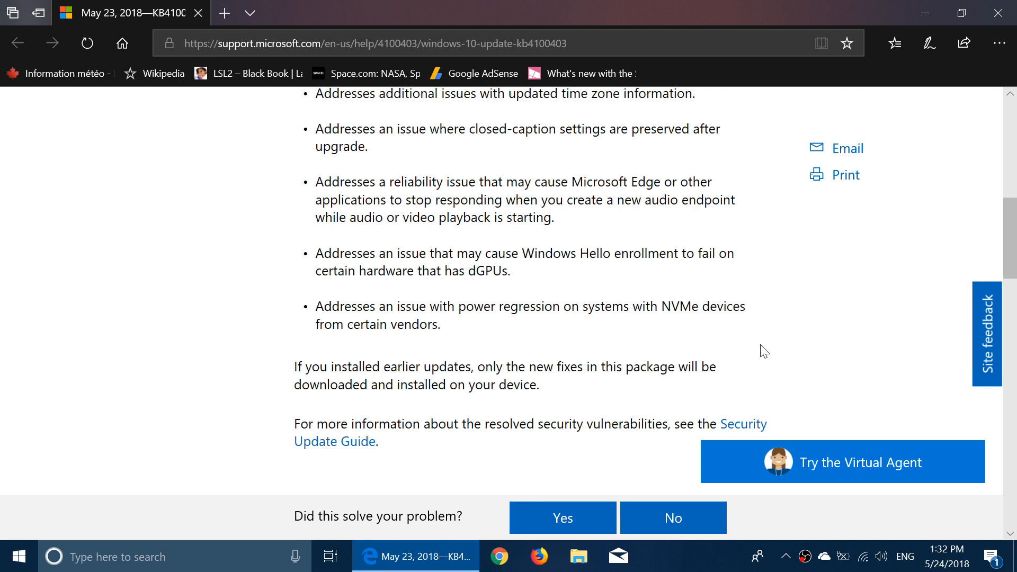
pyautogui.moveTo(729, 336)
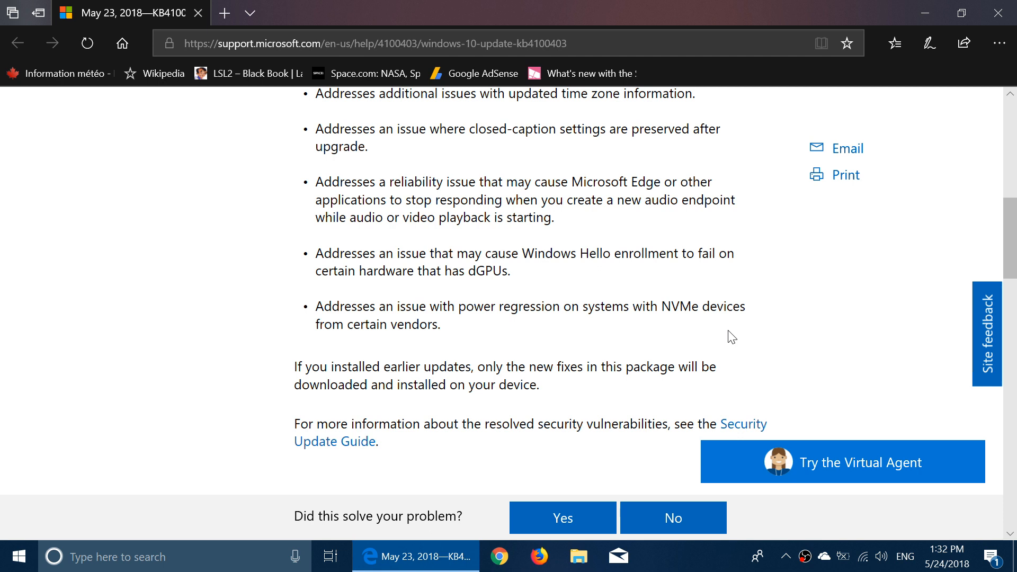
pyautogui.moveTo(801, 341)
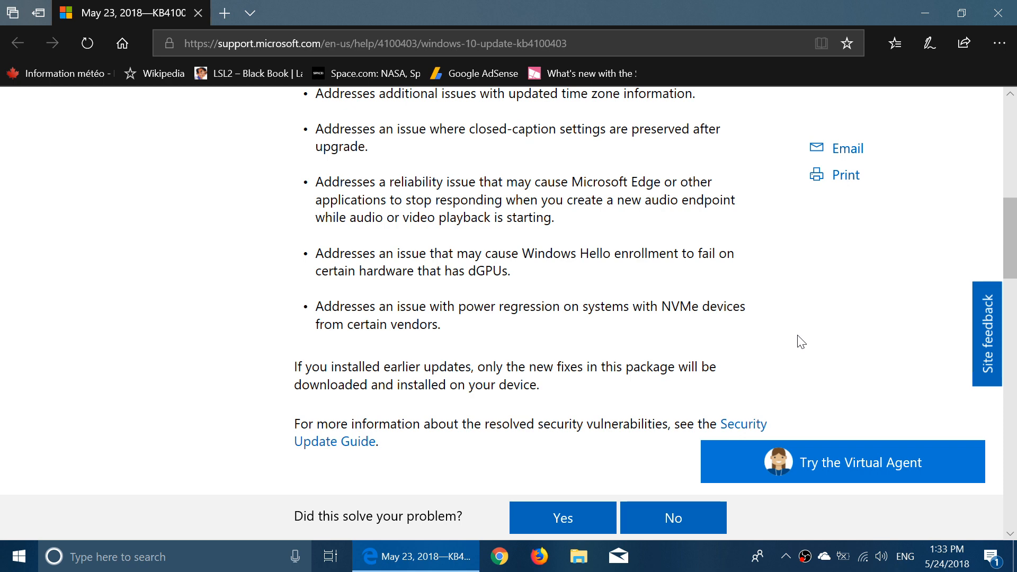
pyautogui.moveTo(778, 324)
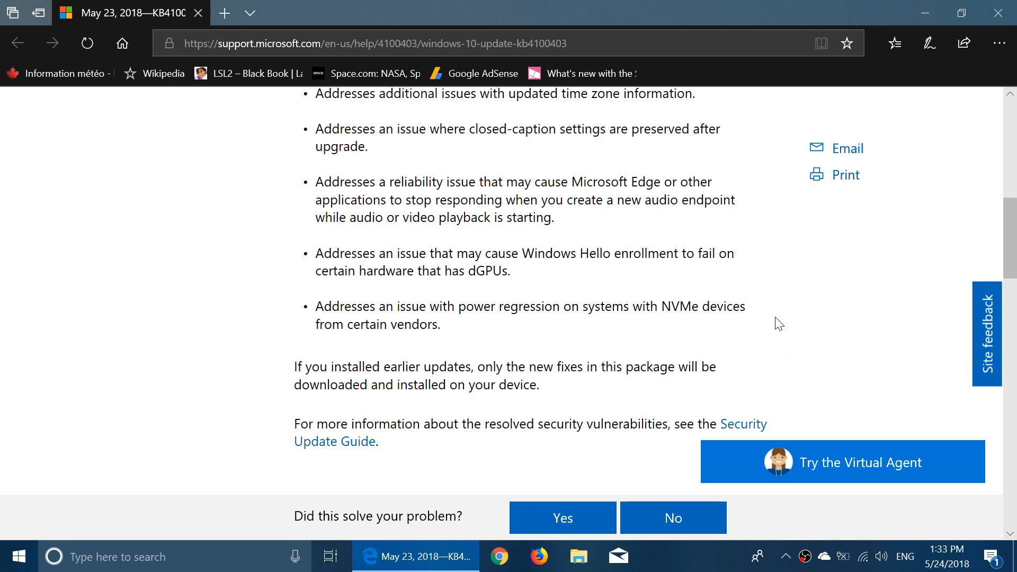
# Step: Scroll back to the top of the article showing the KB4100403 title, build 17134.81 and HoloLens note
pyautogui.scroll(3)
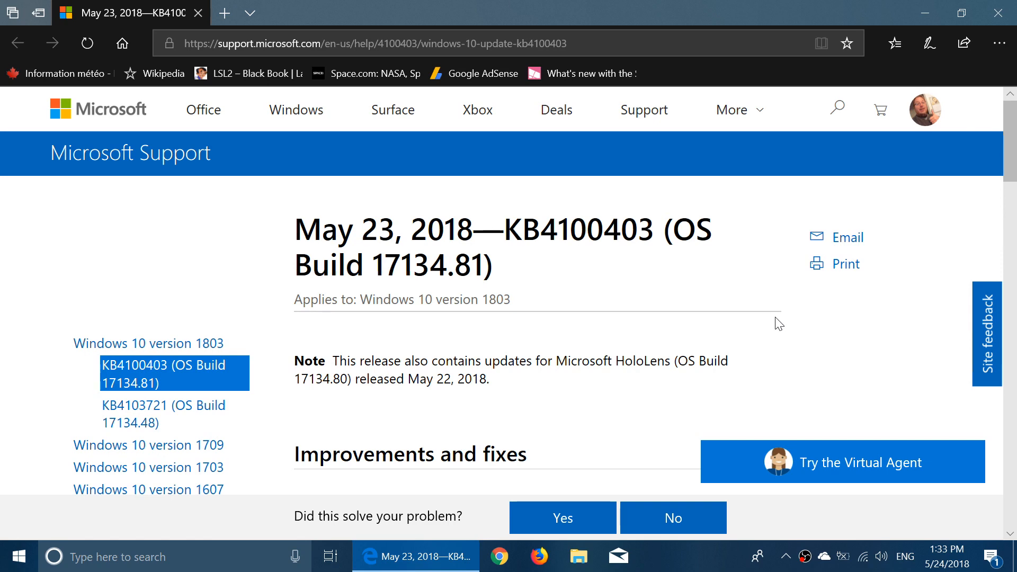